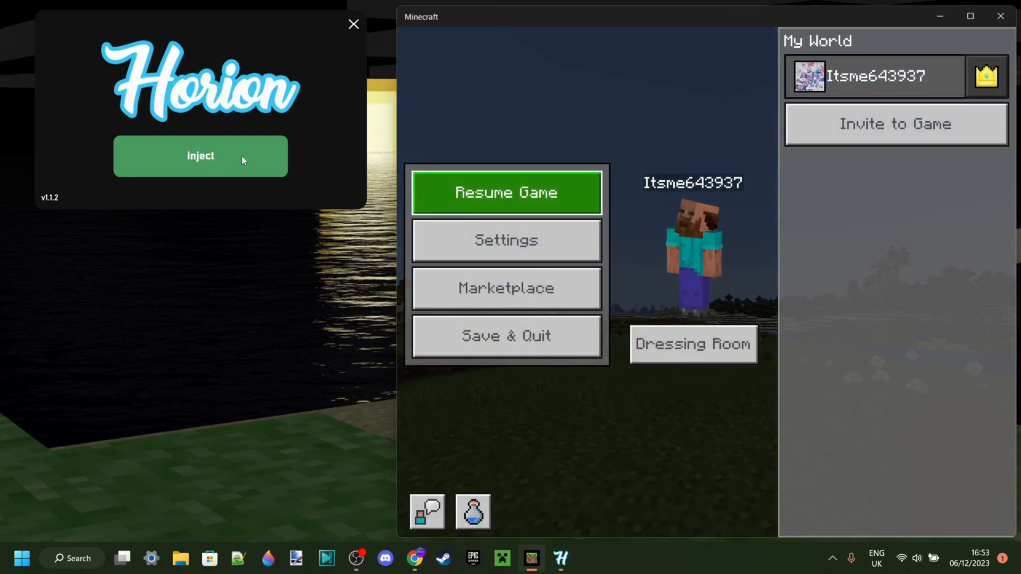
mouse_move(537, 277)
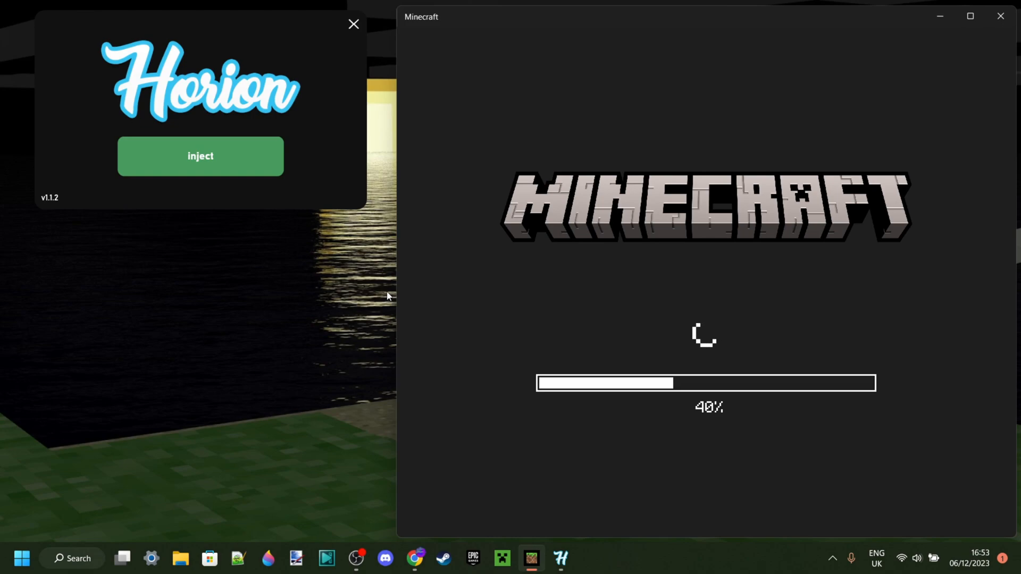
mouse_move(738, 317)
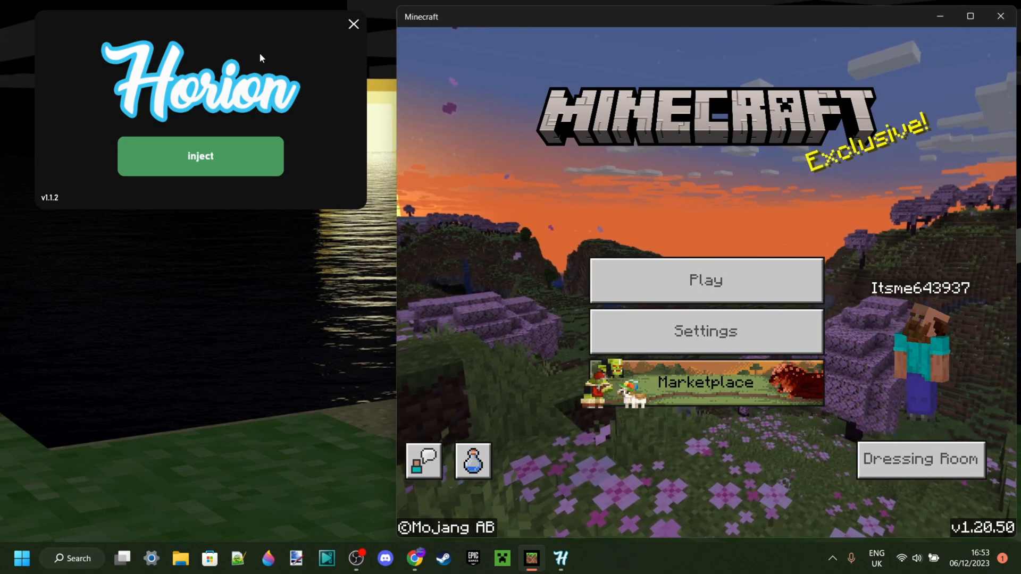
mouse_move(227, 93)
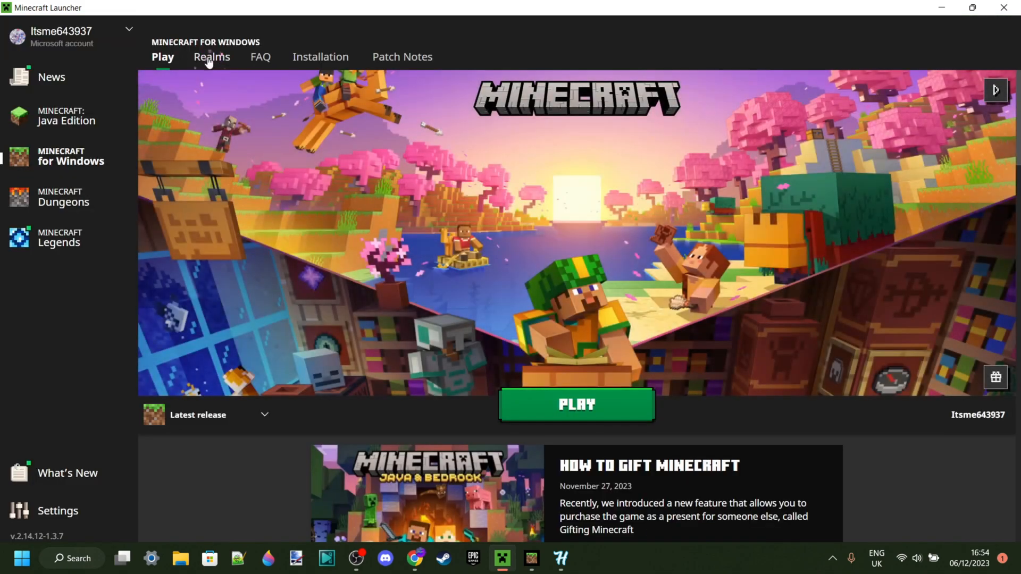
- Browse the launcher's Windows installation options and Java Edition installations list, then return to Minecraft
left_click(320, 57)
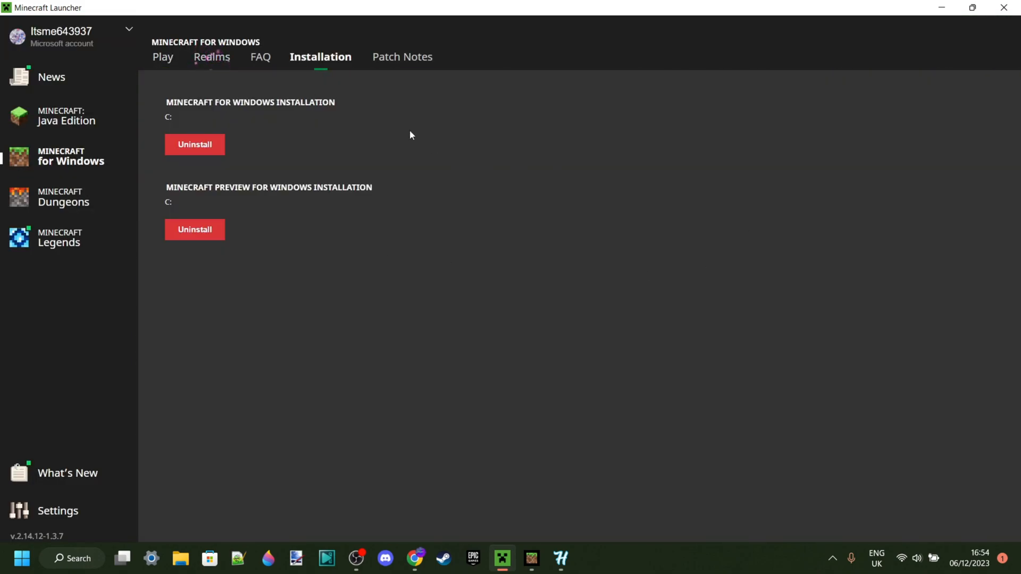
left_click(69, 117)
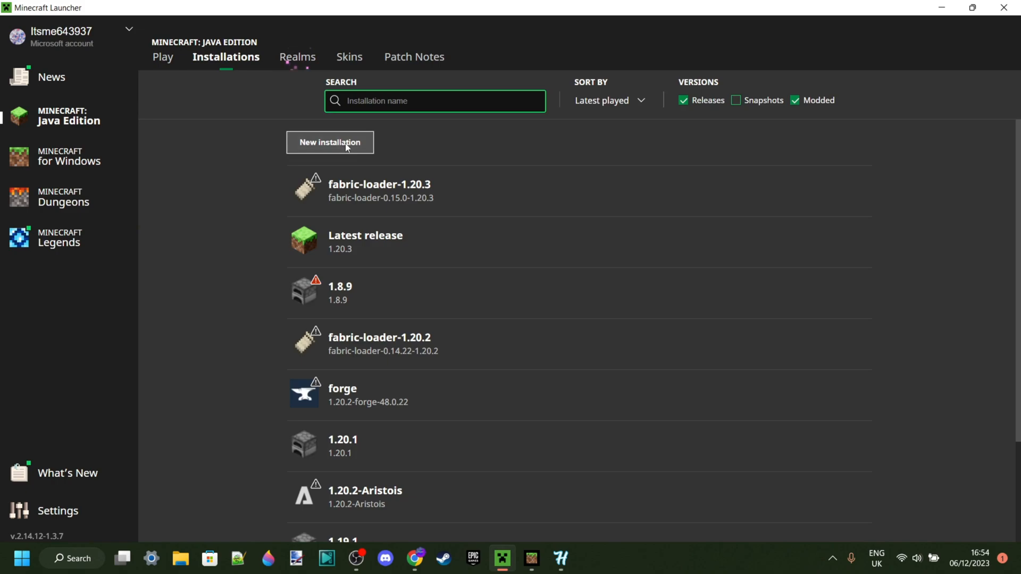
left_click(330, 142)
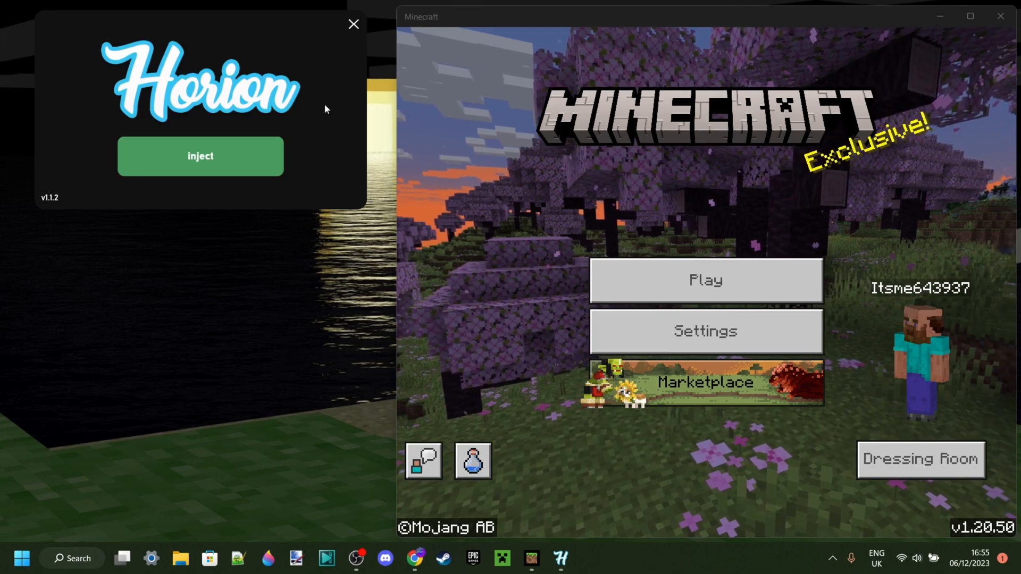
mouse_move(312, 191)
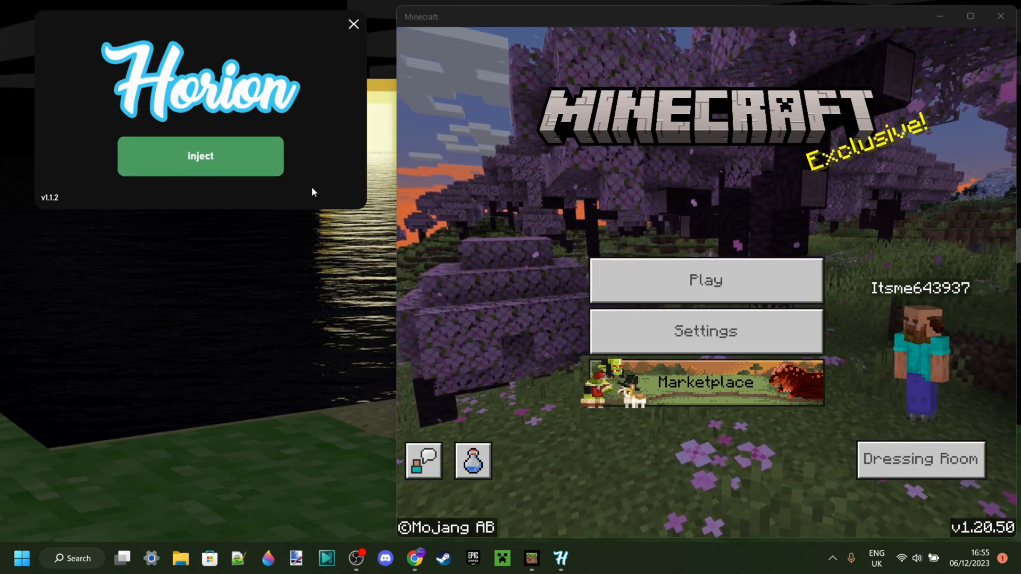